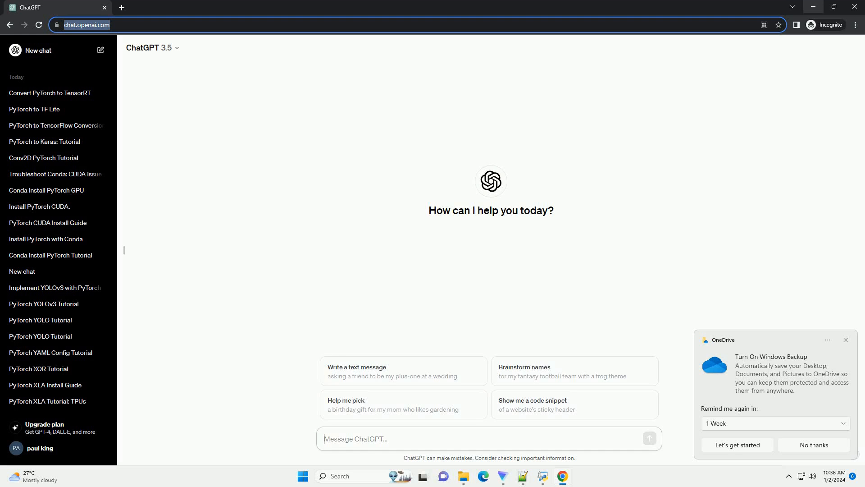
- Send ChatGPT a request for a PyTorch-to-TFLite conversion tutorial with a code example
{"action": "left_click", "coordinate": [649, 438]}
{"action": "type", "text": "write an informative tutorial about convert pytorch model to tflite with code example"}
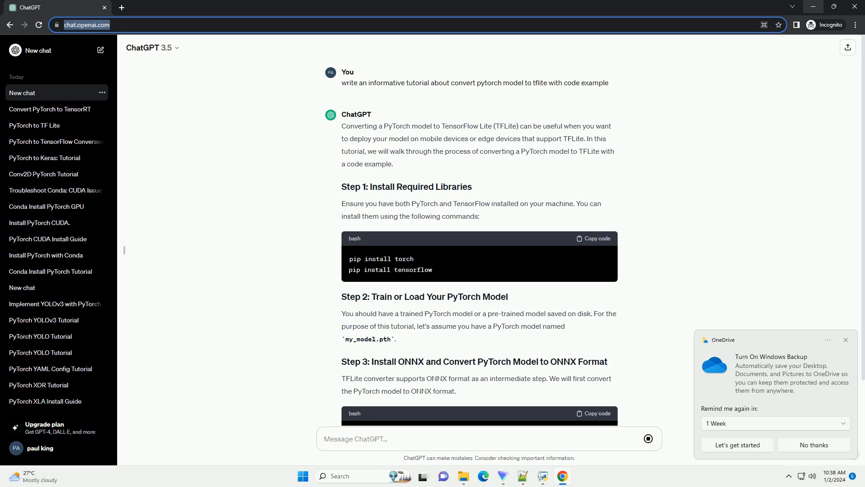
- Scroll through the generating tutorial from library installs to ONNX-to-TFLite code and conclusion
{"action": "scroll", "scroll_direction": "down", "scroll_amount": 3}
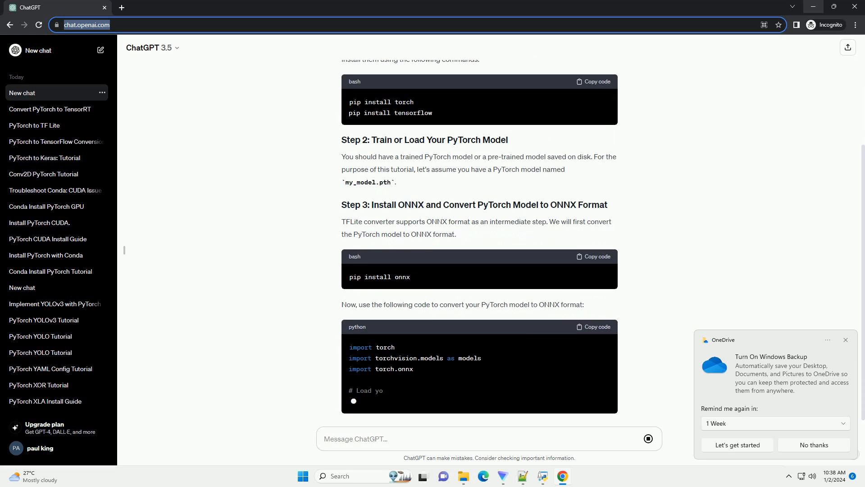
{"action": "scroll", "scroll_direction": "down", "scroll_amount": 3}
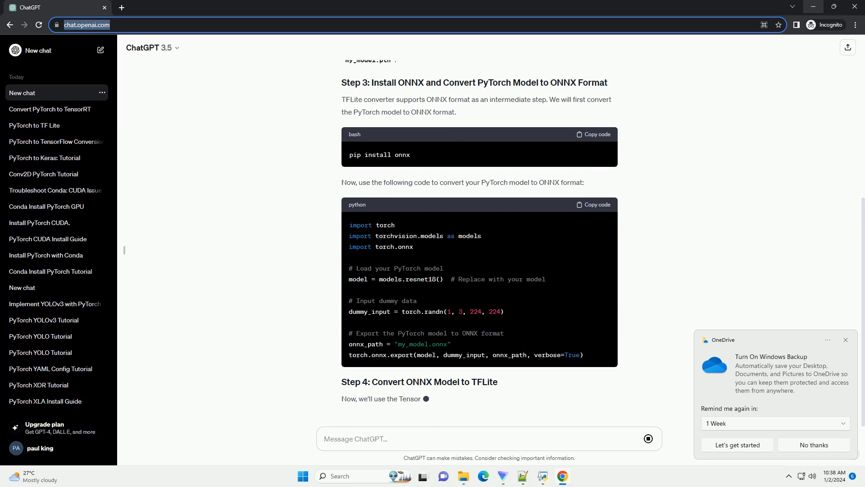
{"action": "scroll", "scroll_direction": "down", "scroll_amount": 3}
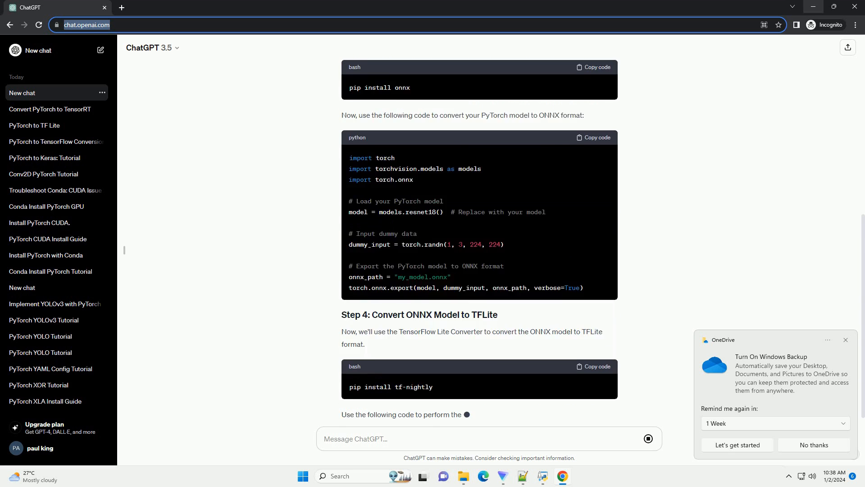
{"action": "scroll", "scroll_direction": "down", "scroll_amount": 3}
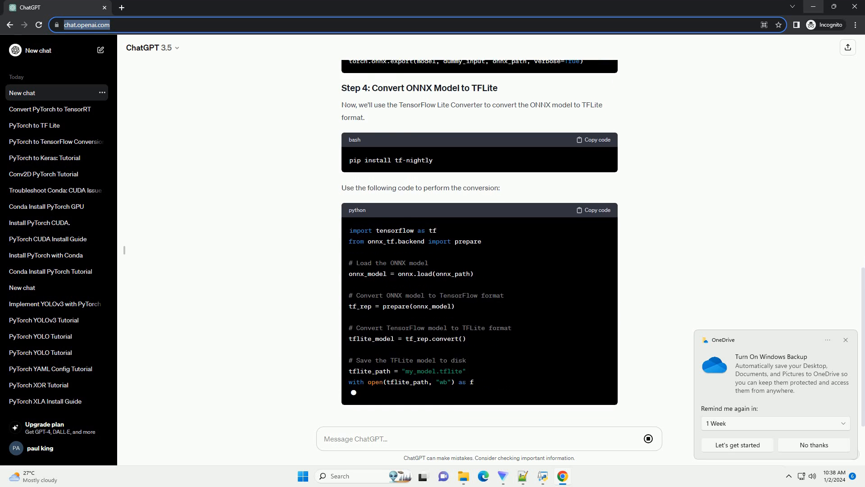
{"action": "scroll", "scroll_direction": "down", "scroll_amount": 3}
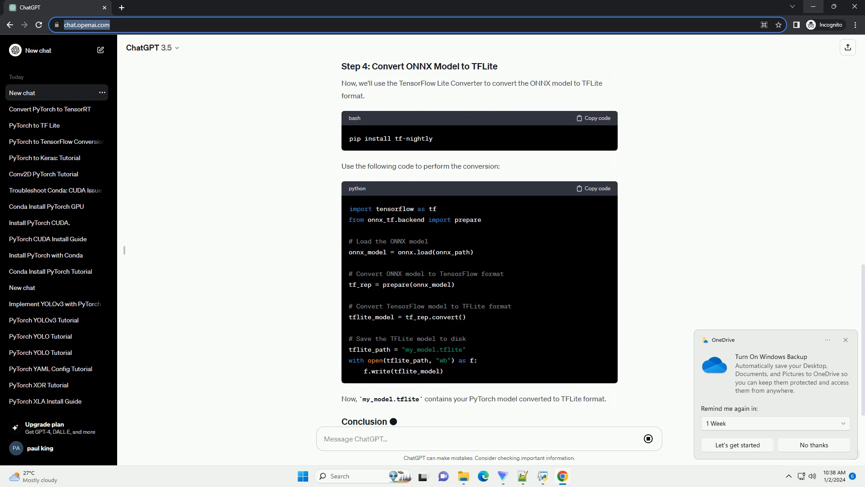
{"action": "scroll", "scroll_direction": "down", "scroll_amount": 3}
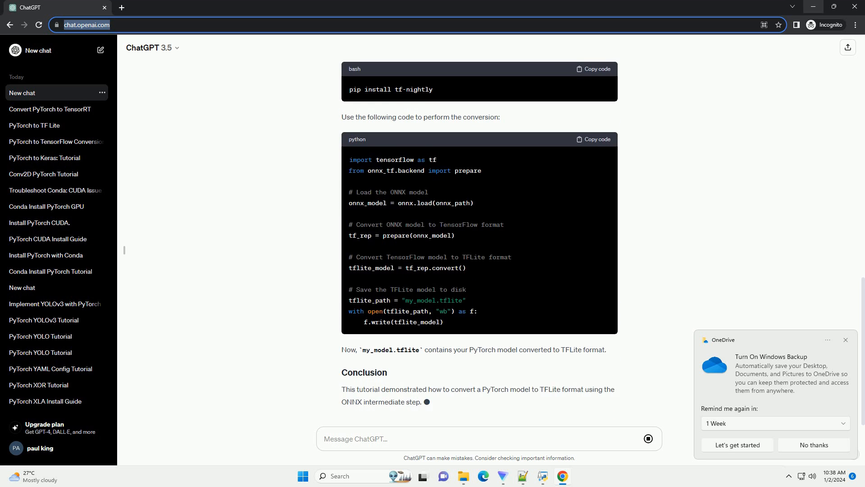